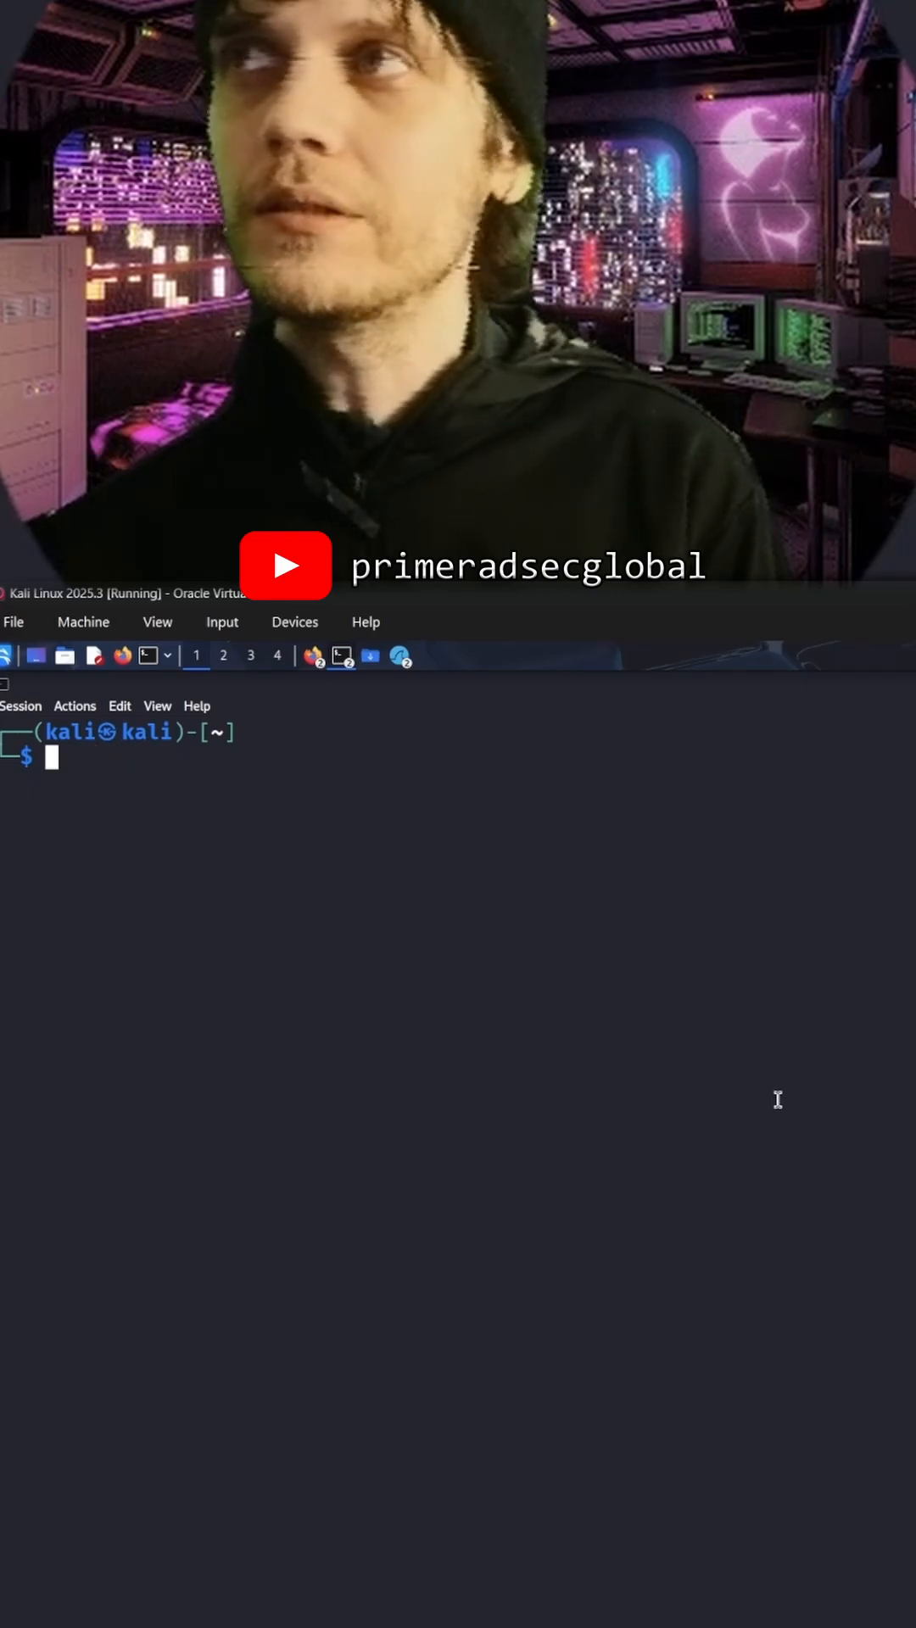
pyautogui.write('ifconfig')
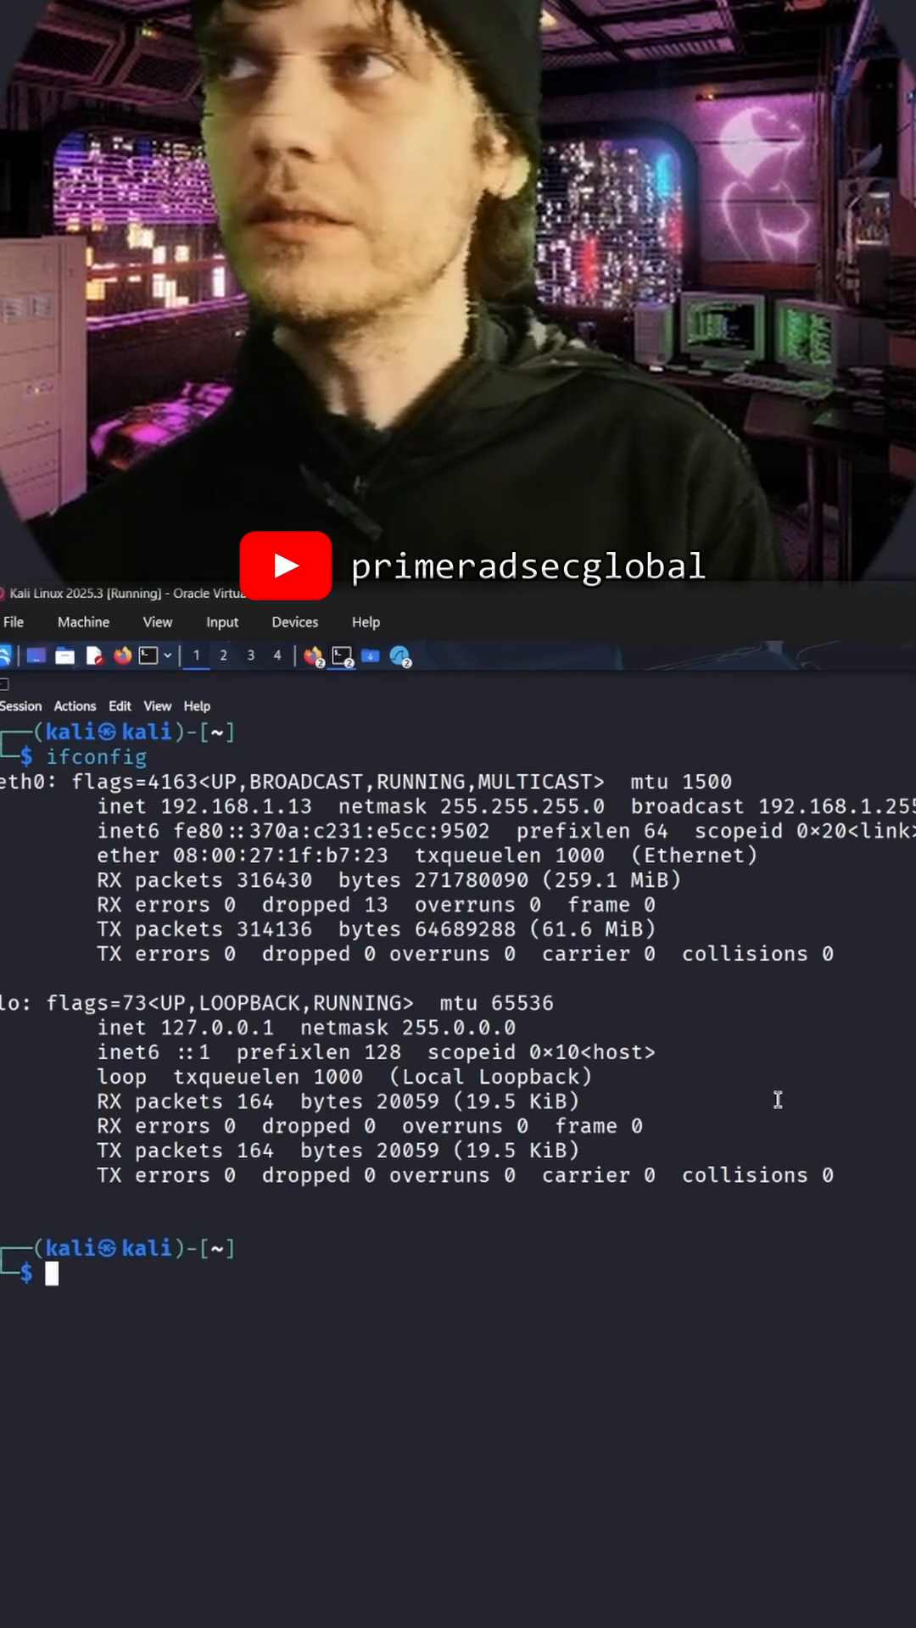
pyautogui.write('sudo netdiscover -r 192.168.1.1/')
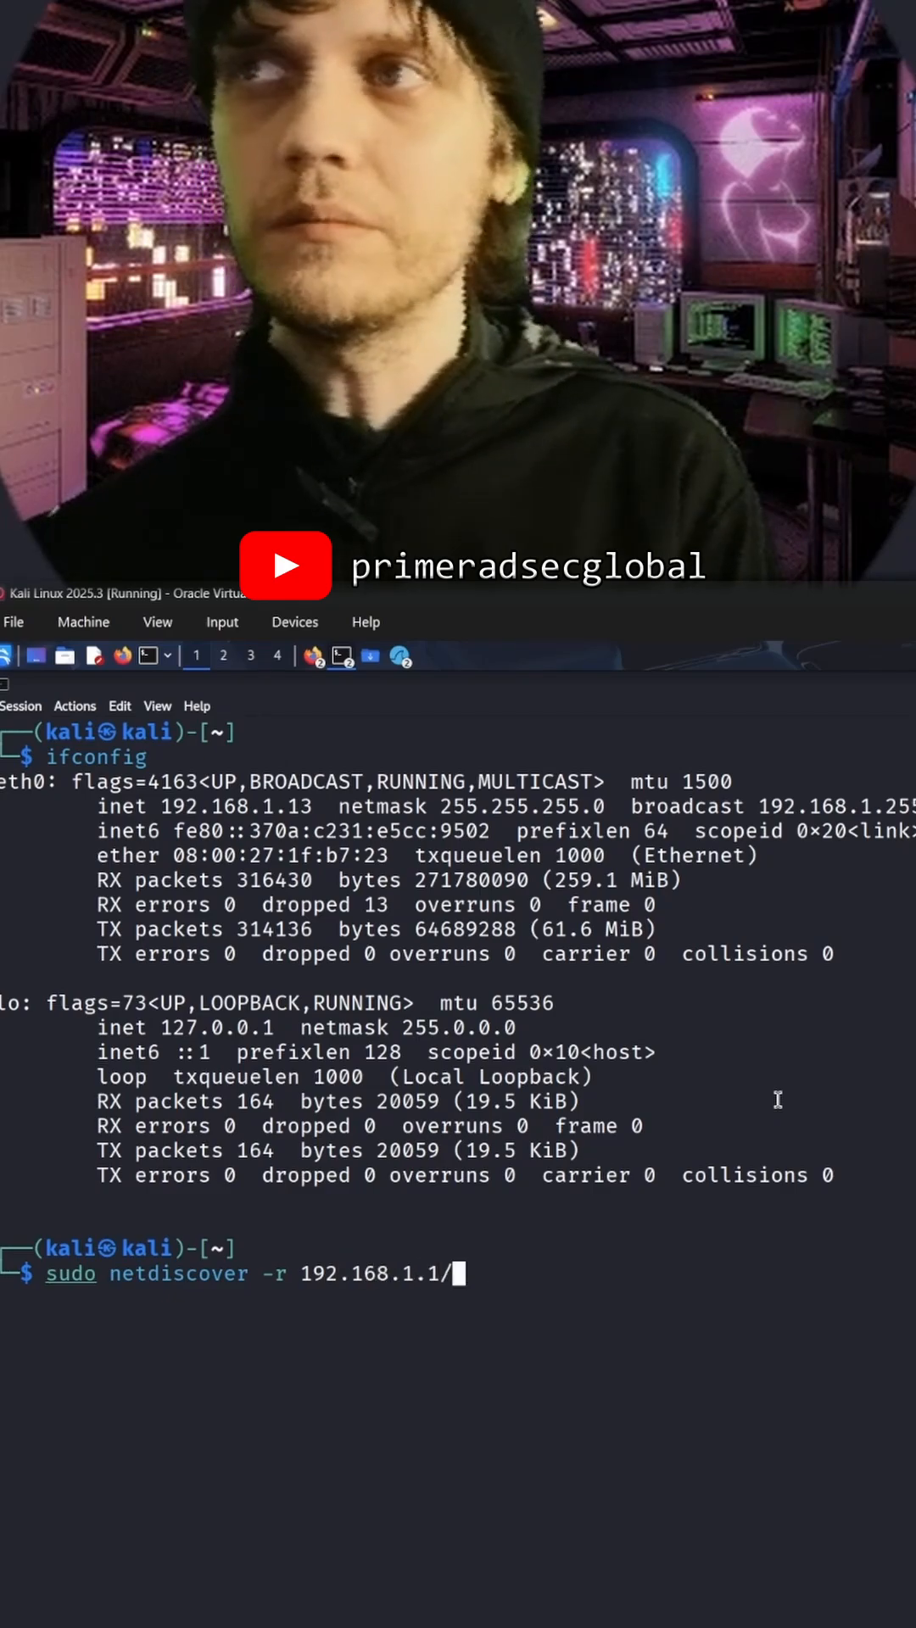
pyautogui.write('24')
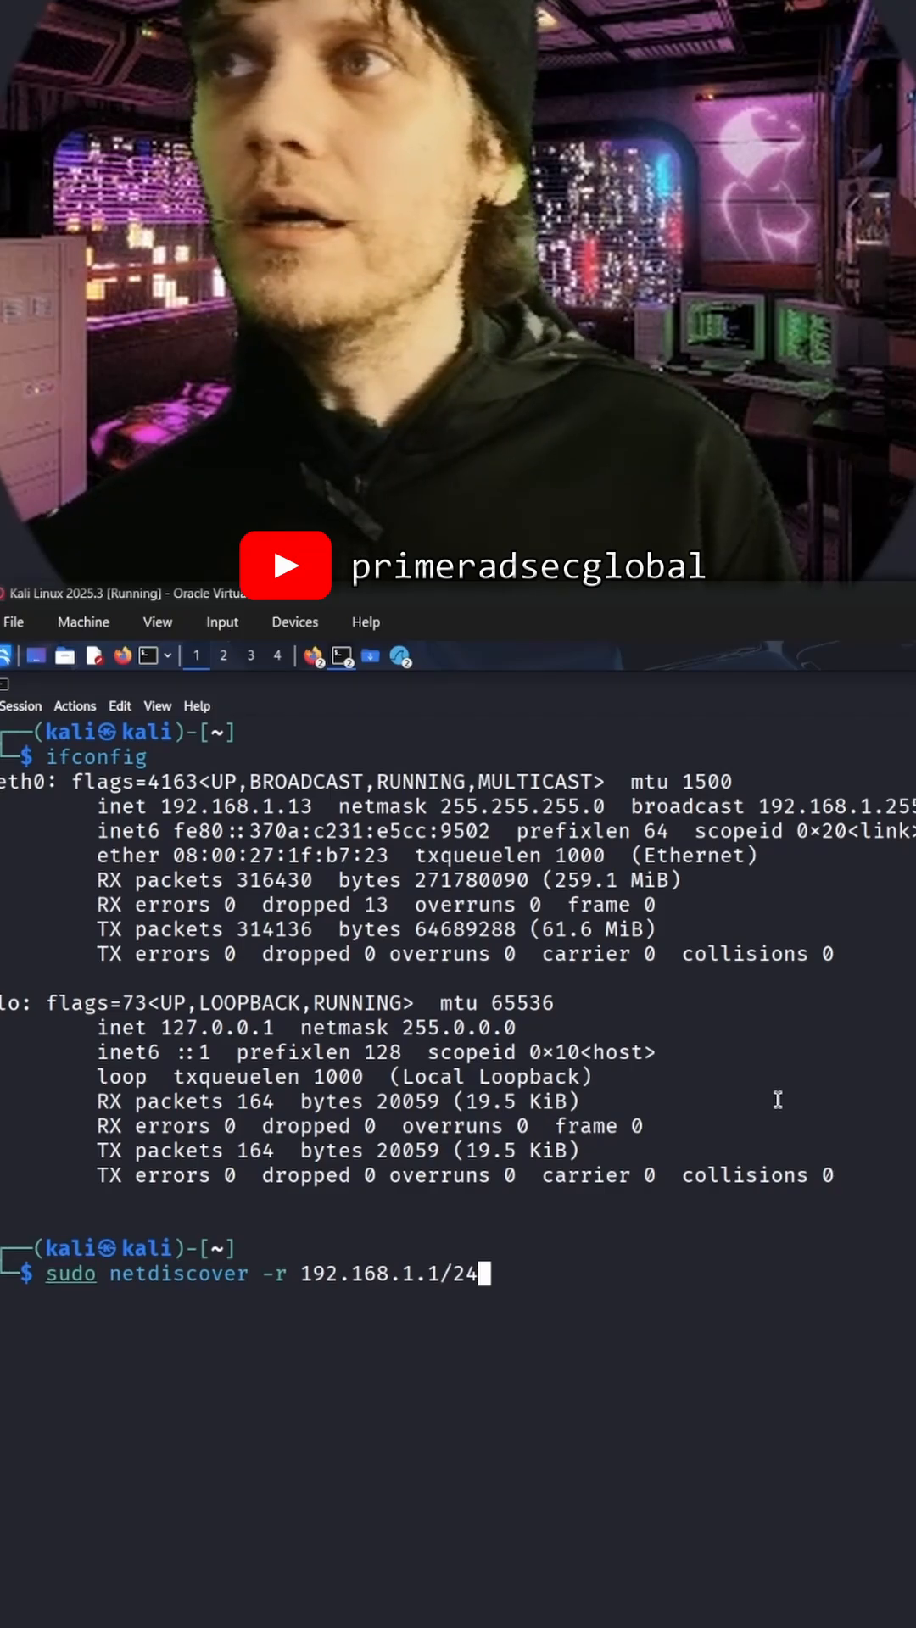